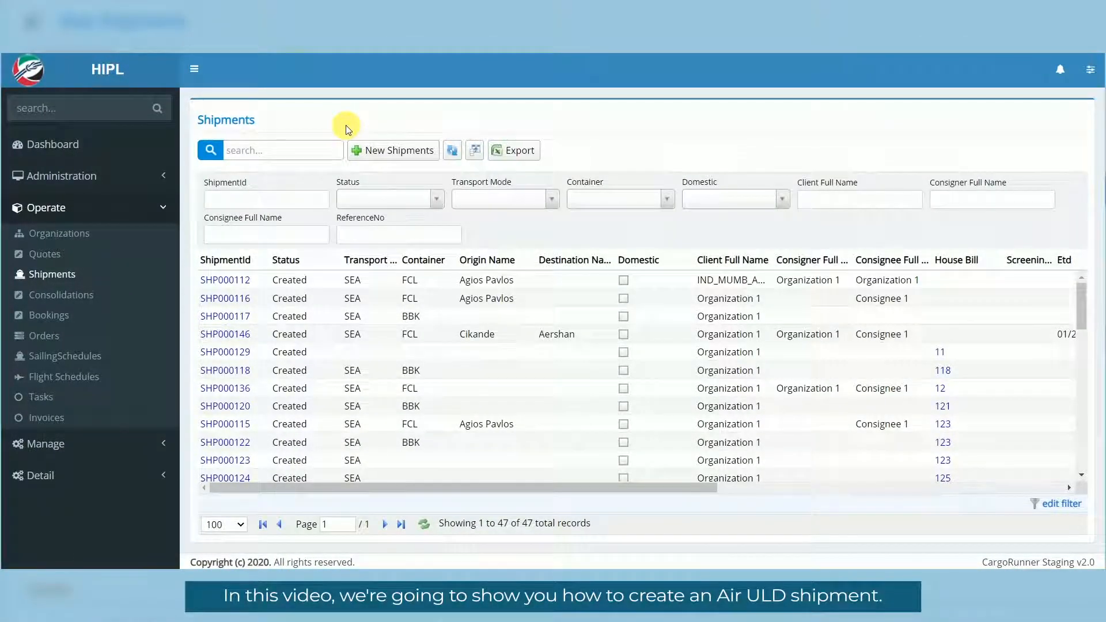
pyautogui.moveTo(54, 274)
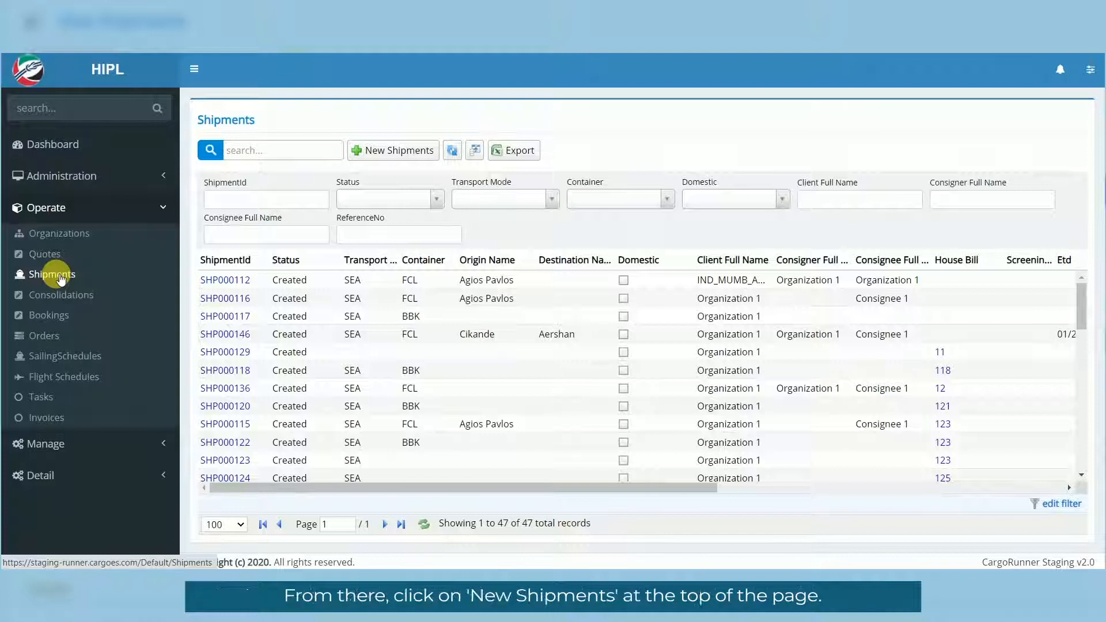
pyautogui.moveTo(393, 150)
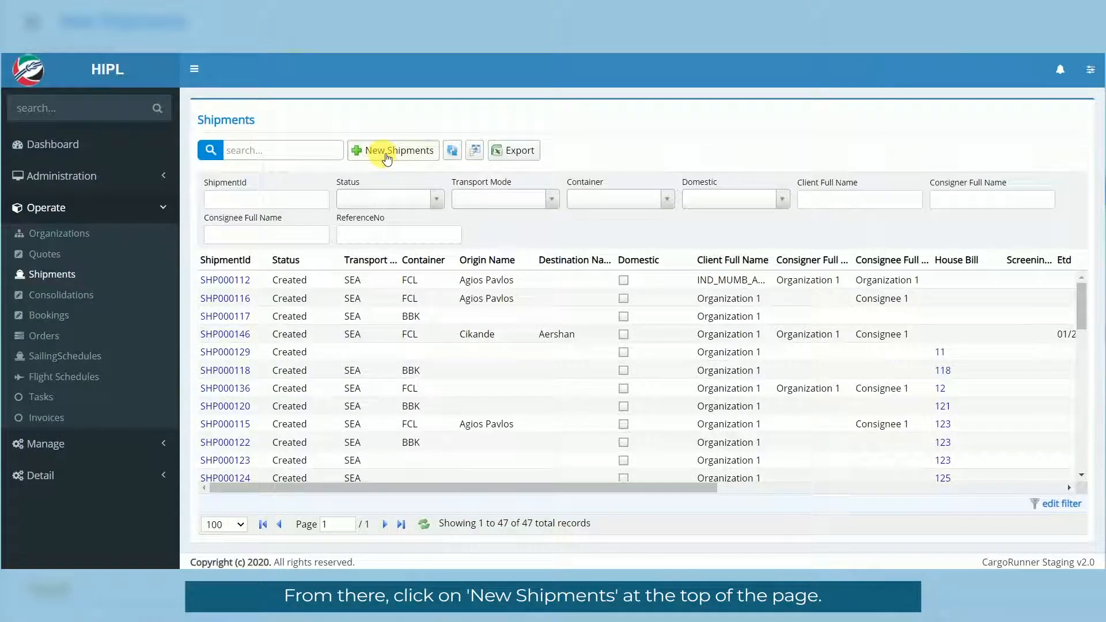
# - Create a new shipment with house bill WI8XLQY251 and a ULD container
pyautogui.click(393, 150)
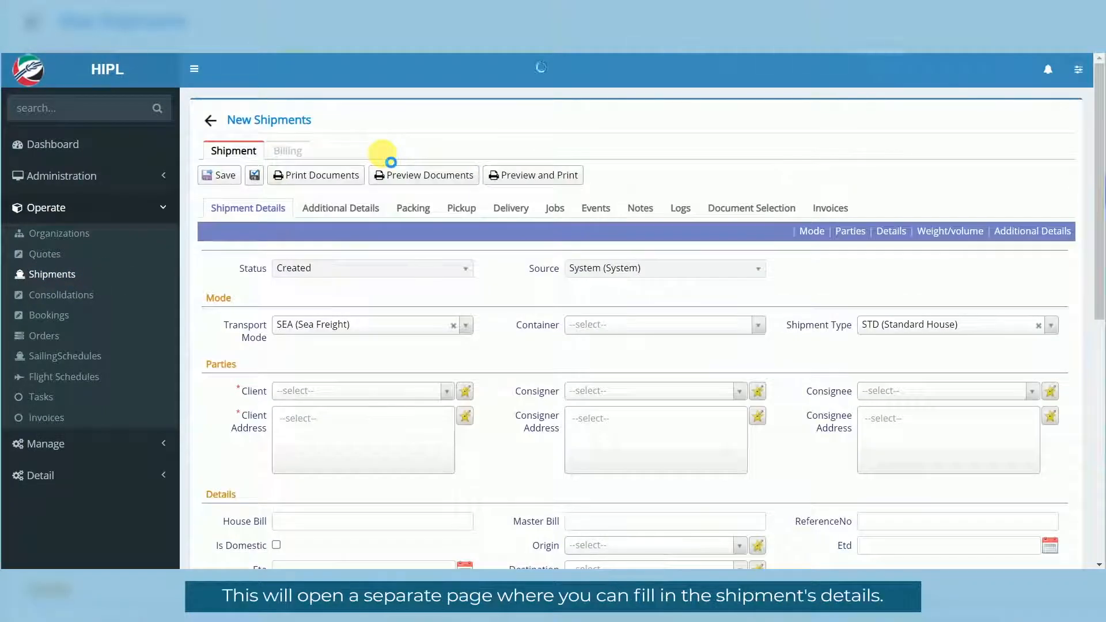
pyautogui.write('WI8XLQY251')
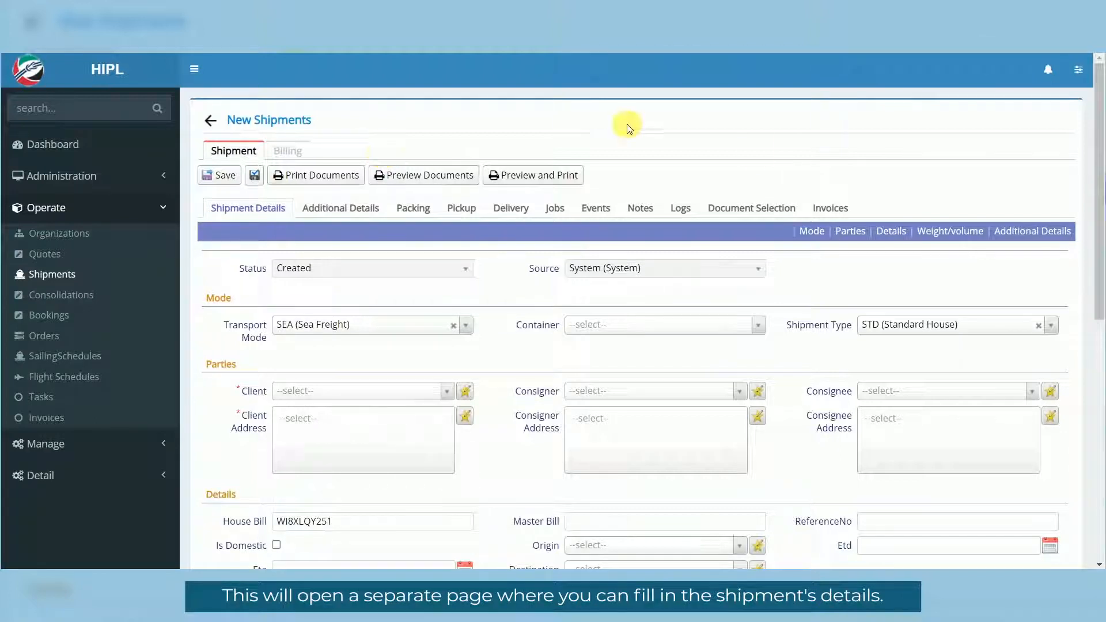
pyautogui.scroll(-3)
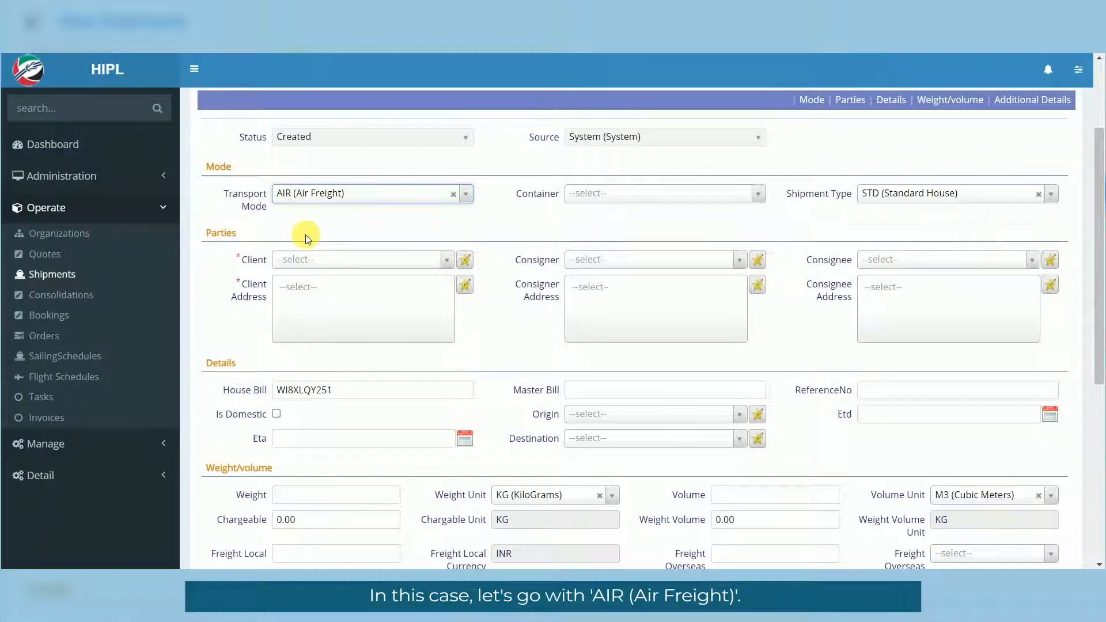
pyautogui.click(754, 192)
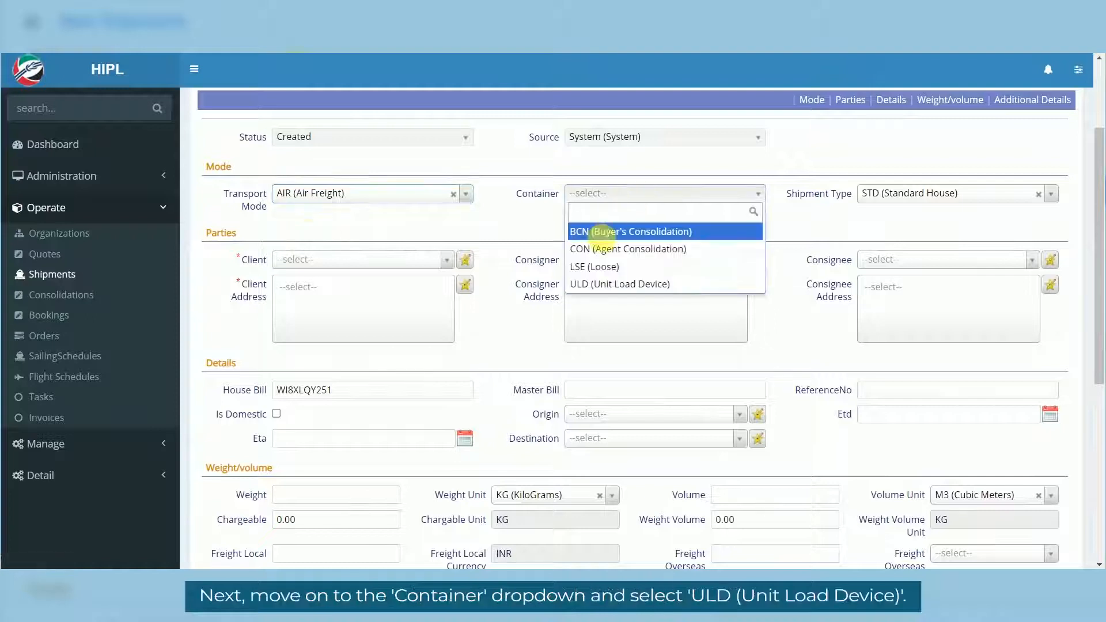
pyautogui.moveTo(620, 284)
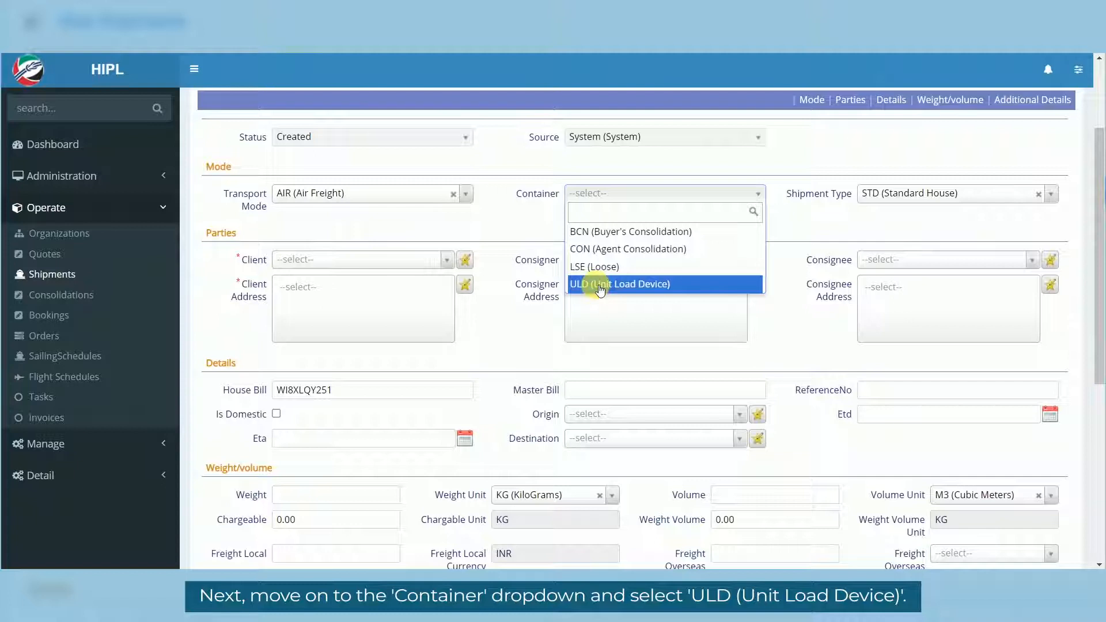
pyautogui.click(620, 283)
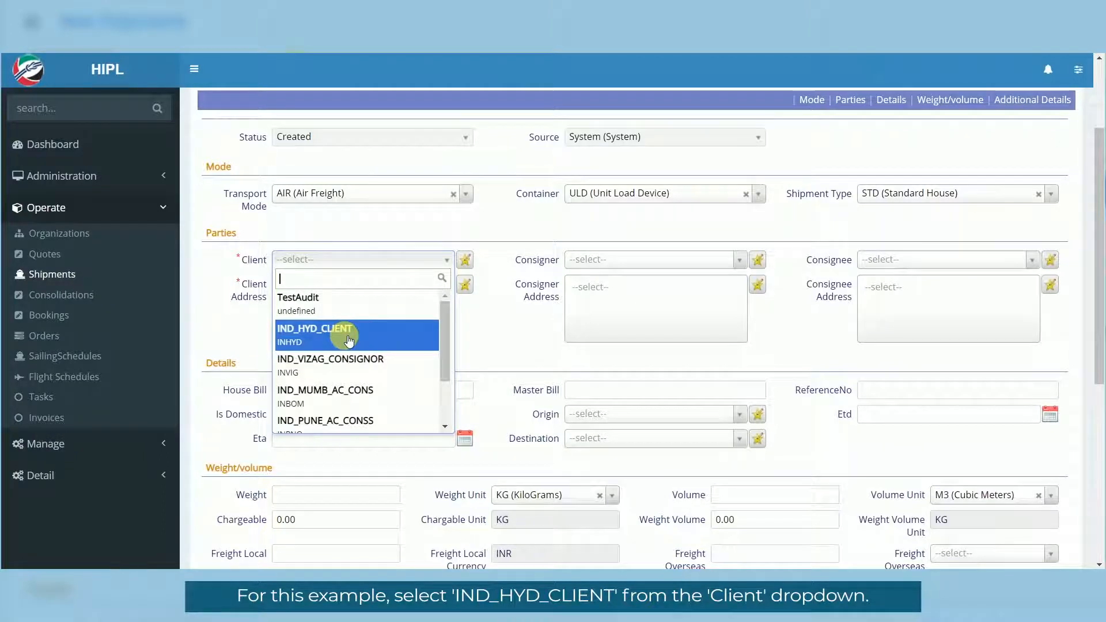
# - Choose IND_HYD_CLIENT as client and use its default Kukatpally Housing Board Colony address
pyautogui.click(346, 328)
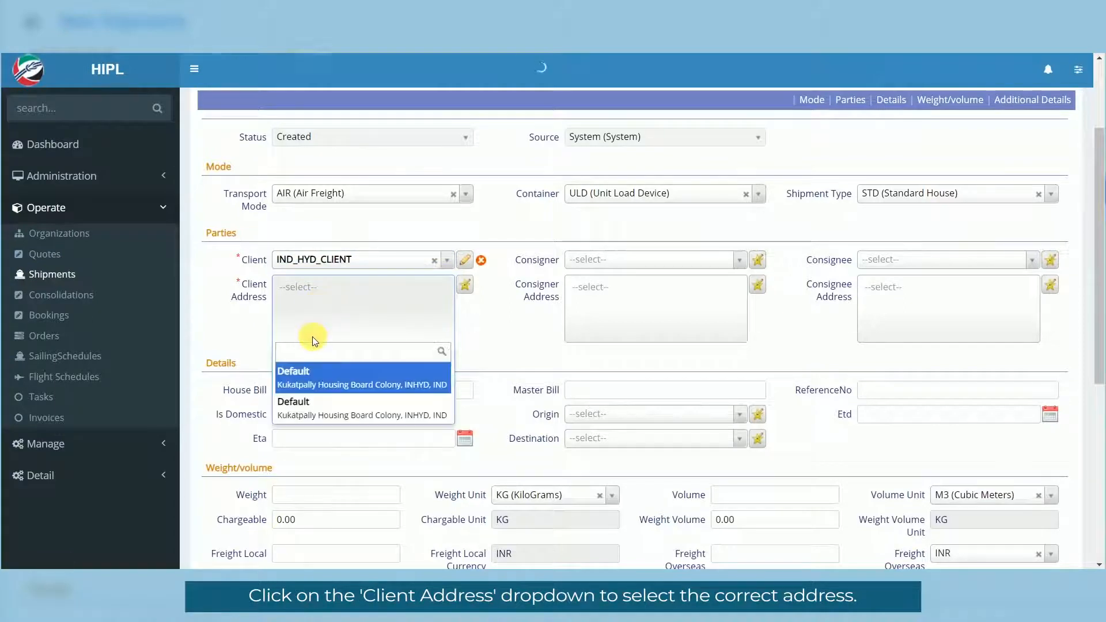
pyautogui.click(361, 377)
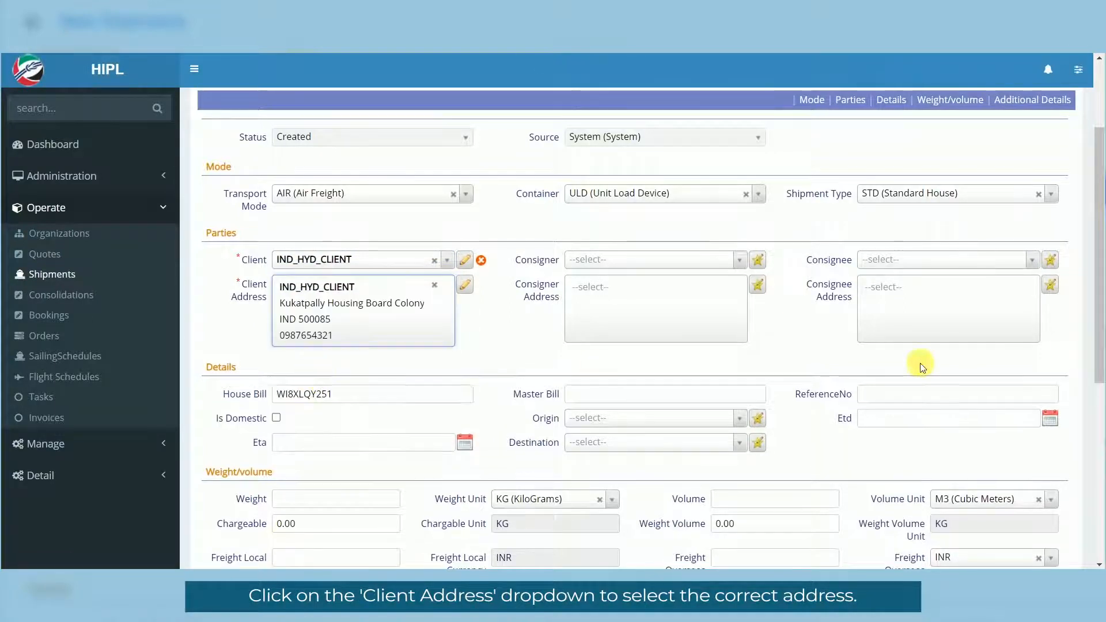
# - Set origin Kochi - INKOC and destination Pudong/Shanghai - CNPDG
pyautogui.scroll(-3)
pyautogui.write('shanghai')
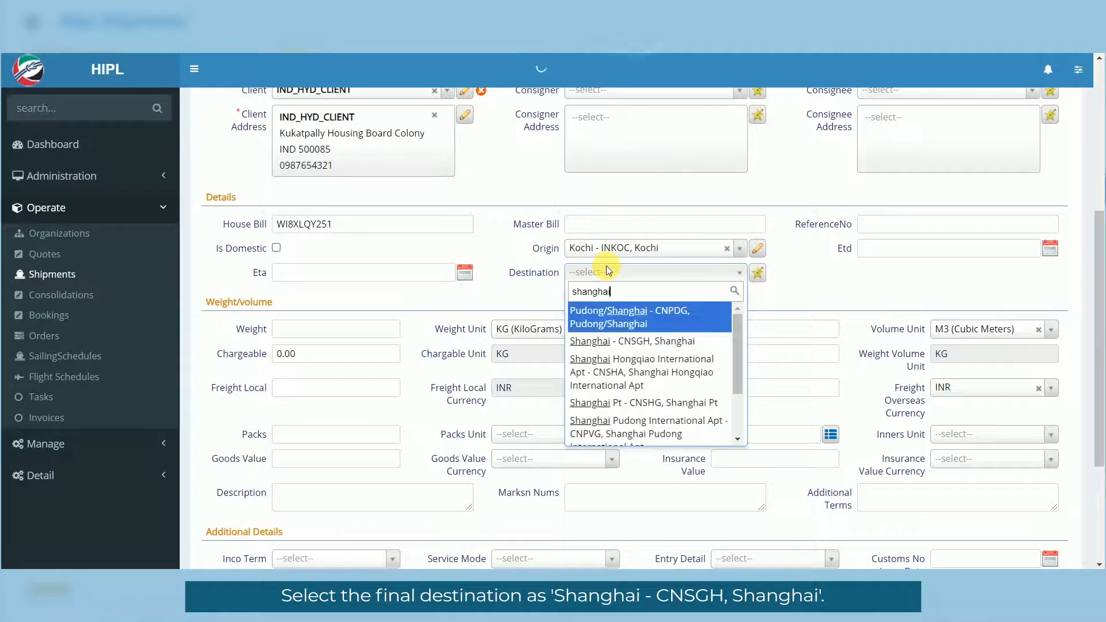
pyautogui.click(629, 317)
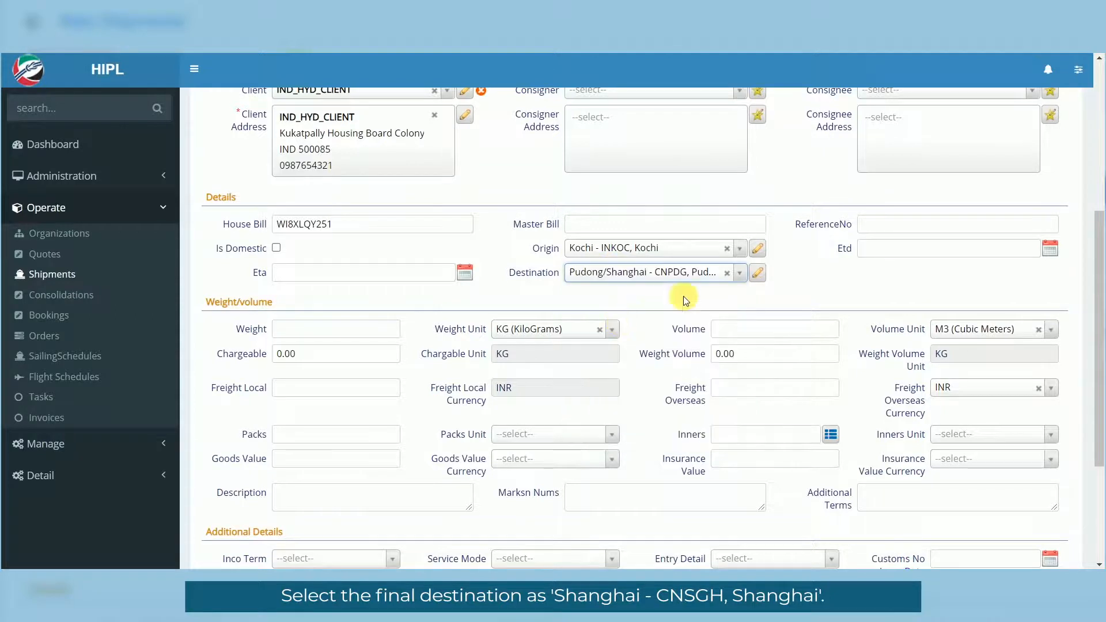
pyautogui.click(335, 370)
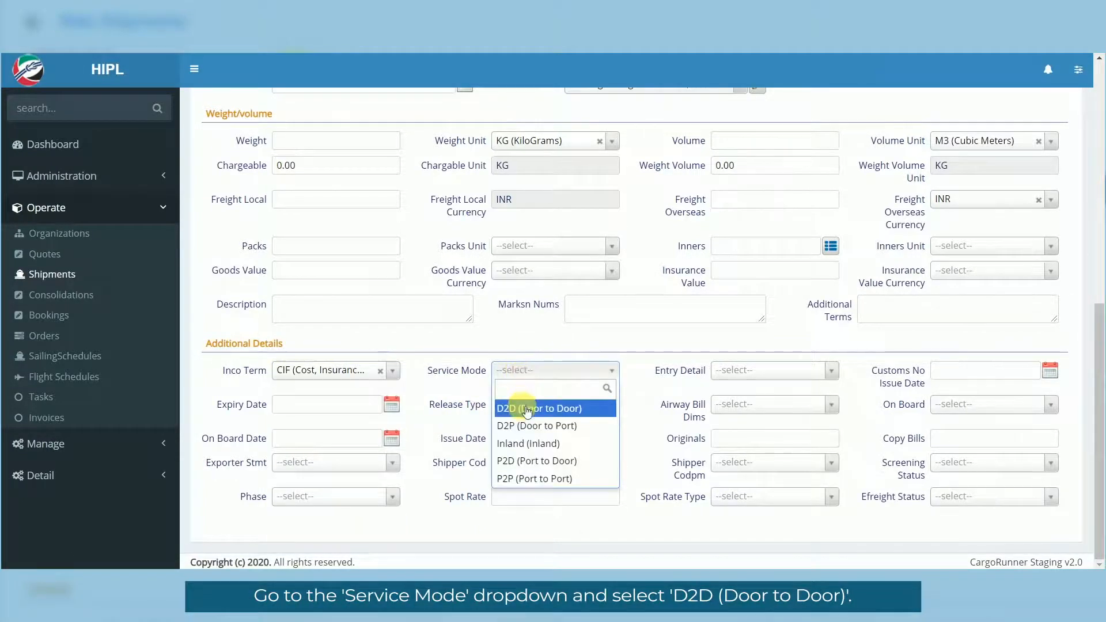
# - Choose D2D (Door to Door) as the service mode
pyautogui.click(539, 409)
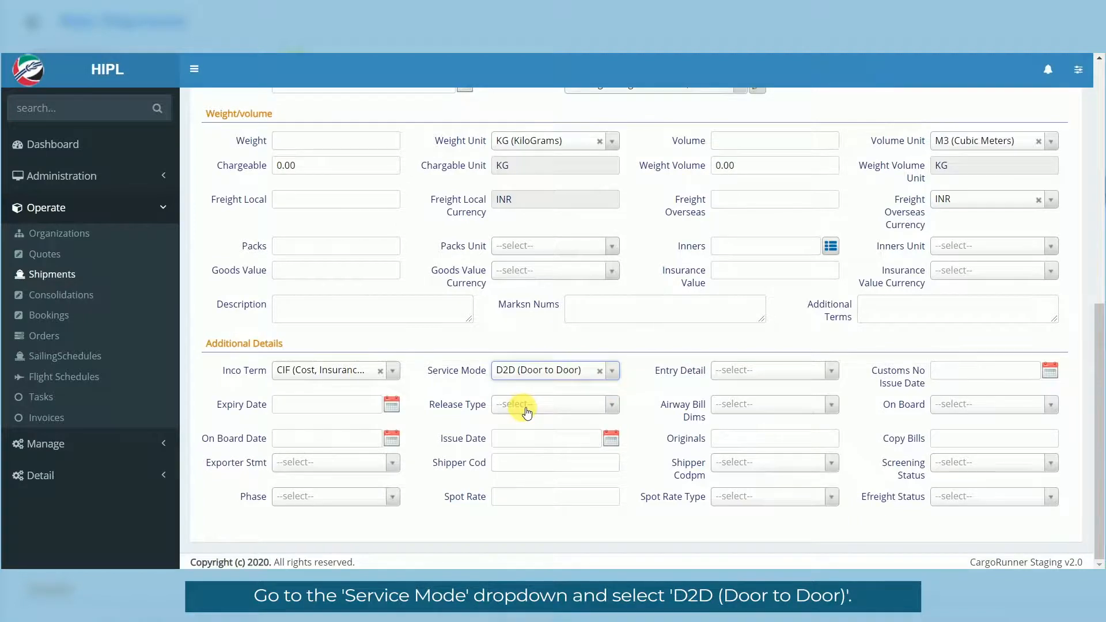